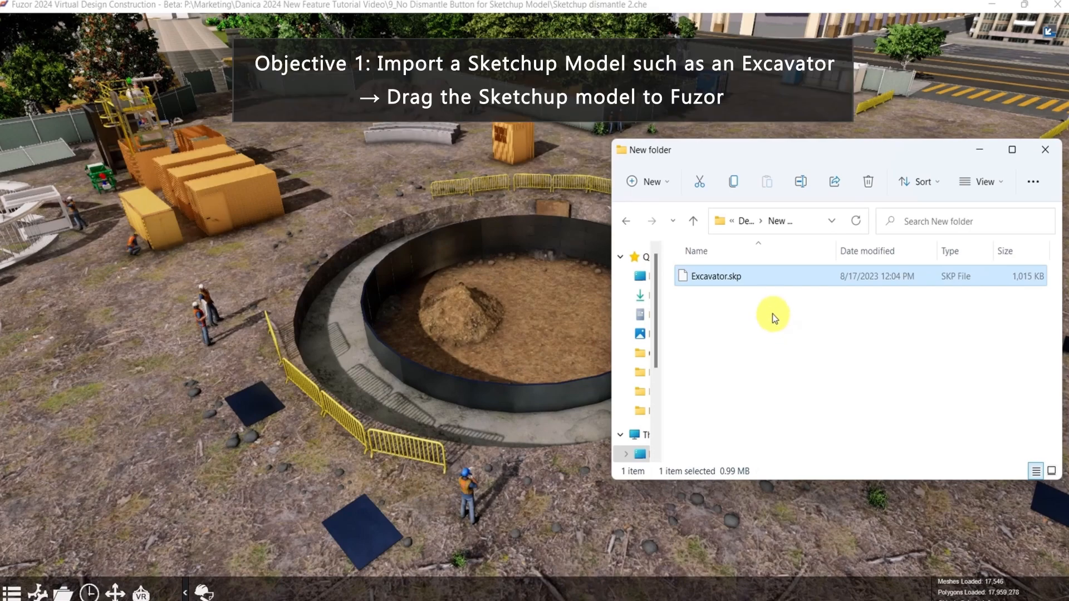
pyautogui.moveTo(753, 290)
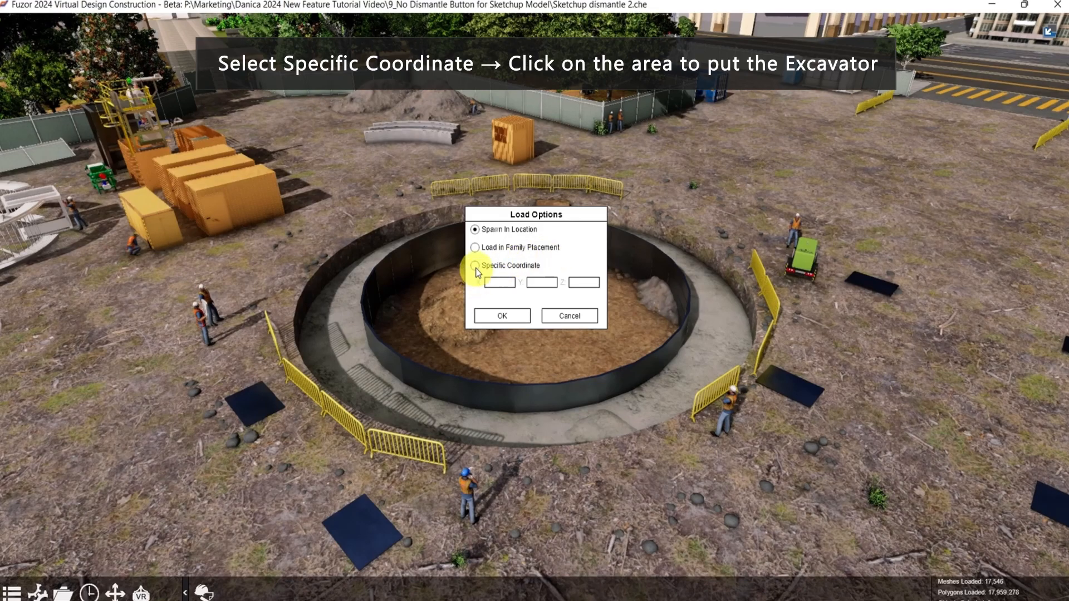
# - Place Excavator.skp at a specific coordinate inside the circular excavation pit and confirm
pyautogui.click(473, 265)
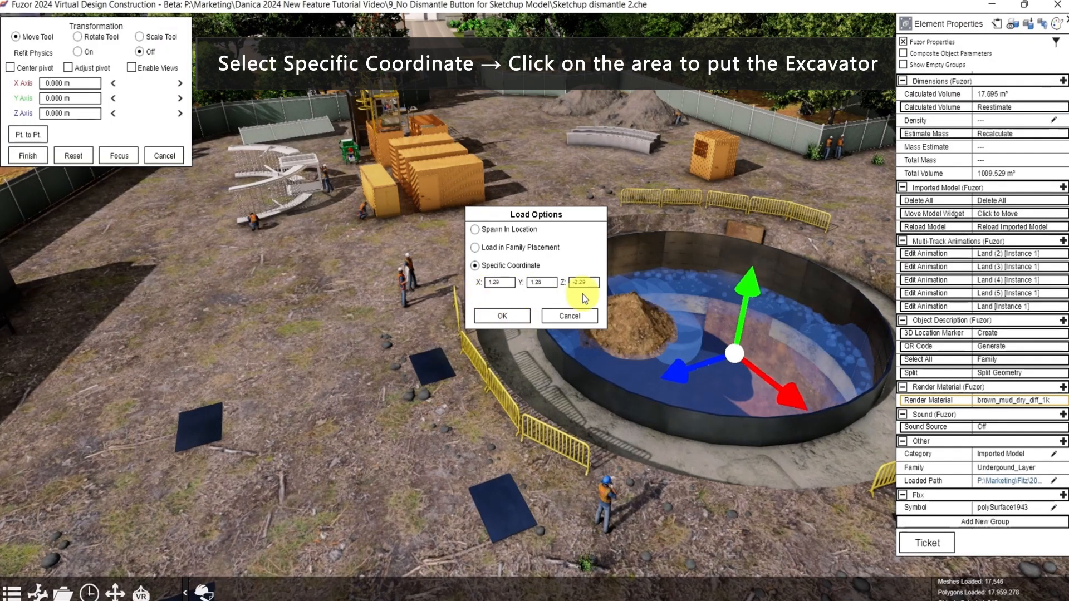
pyautogui.click(501, 316)
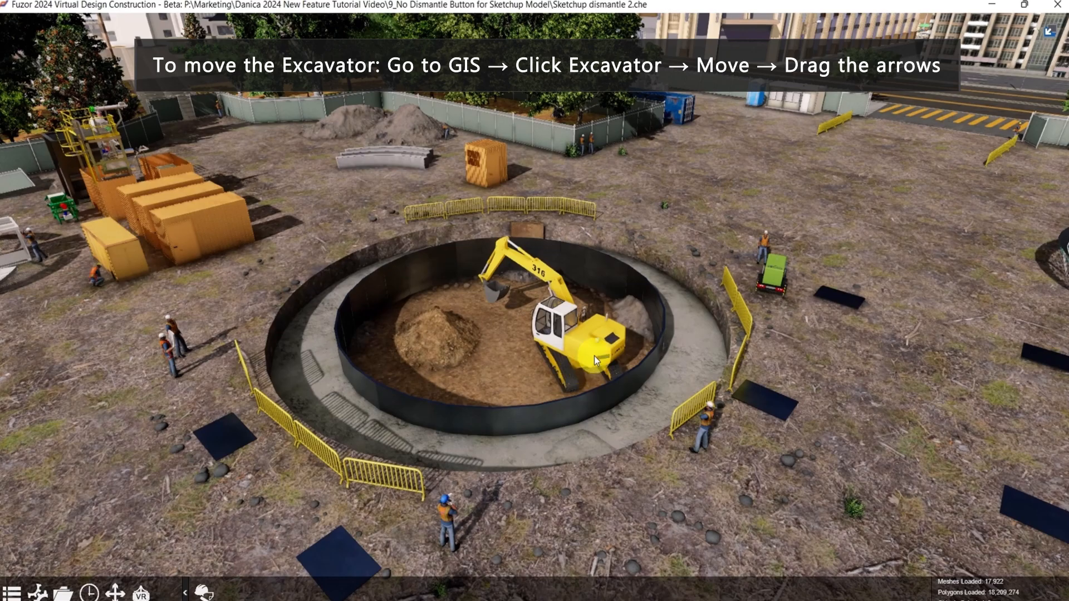
# - Select the Excavator among GIS loaded objects and slide it sideways along X within the pit
pyautogui.click(18, 592)
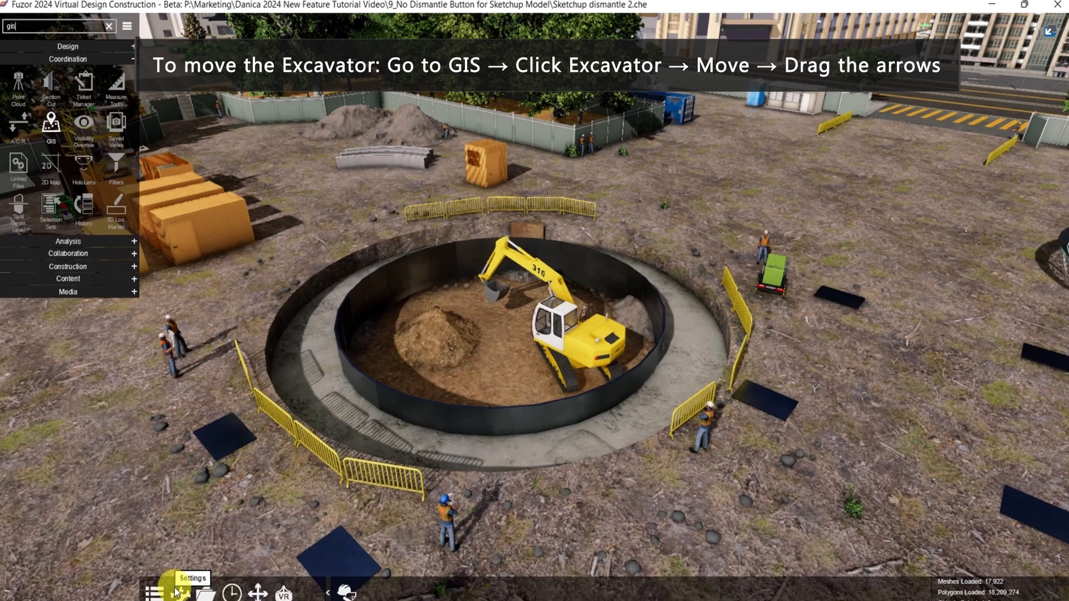
pyautogui.click(50, 126)
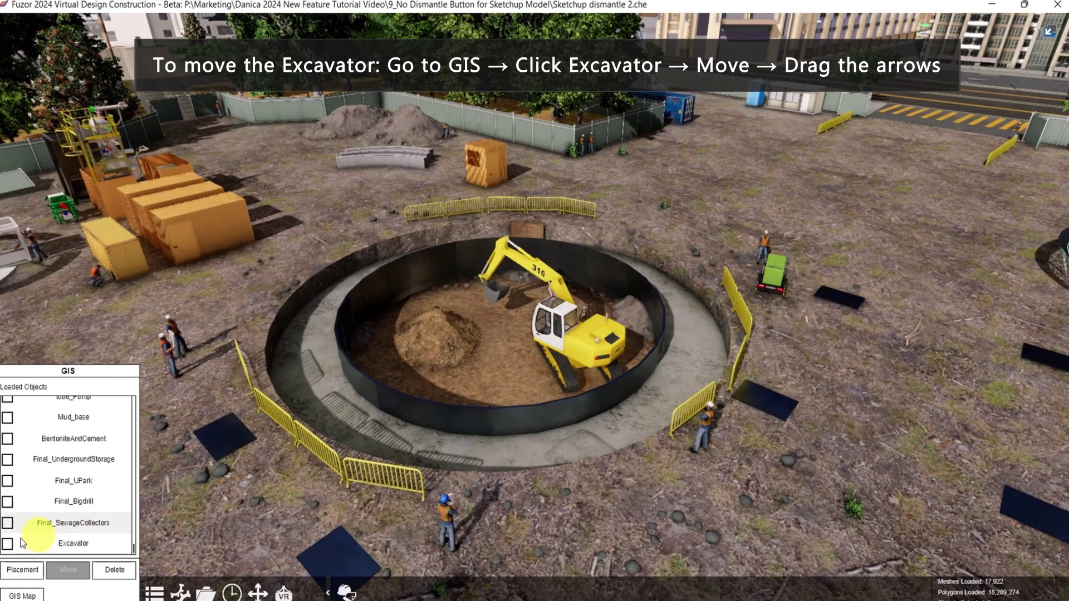
pyautogui.click(9, 543)
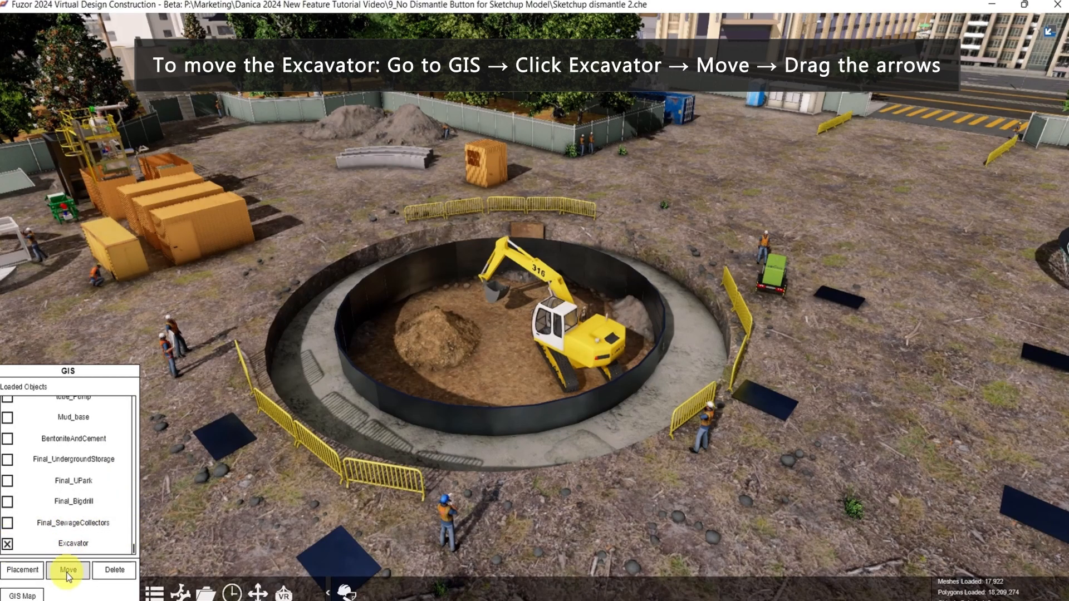
pyautogui.click(65, 570)
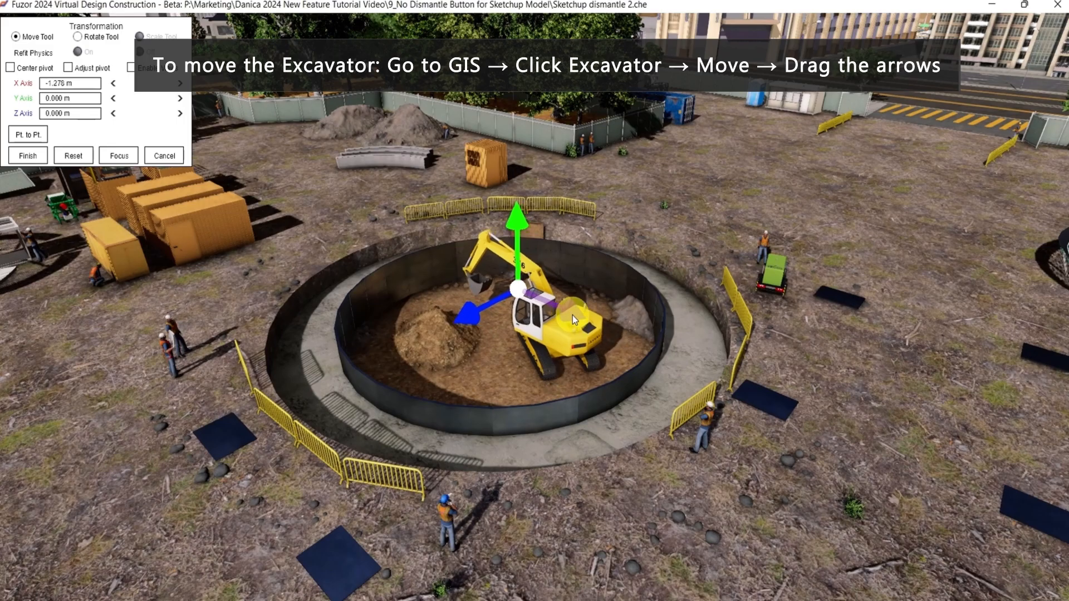
pyautogui.moveTo(573, 319); pyautogui.dragTo(454, 314)
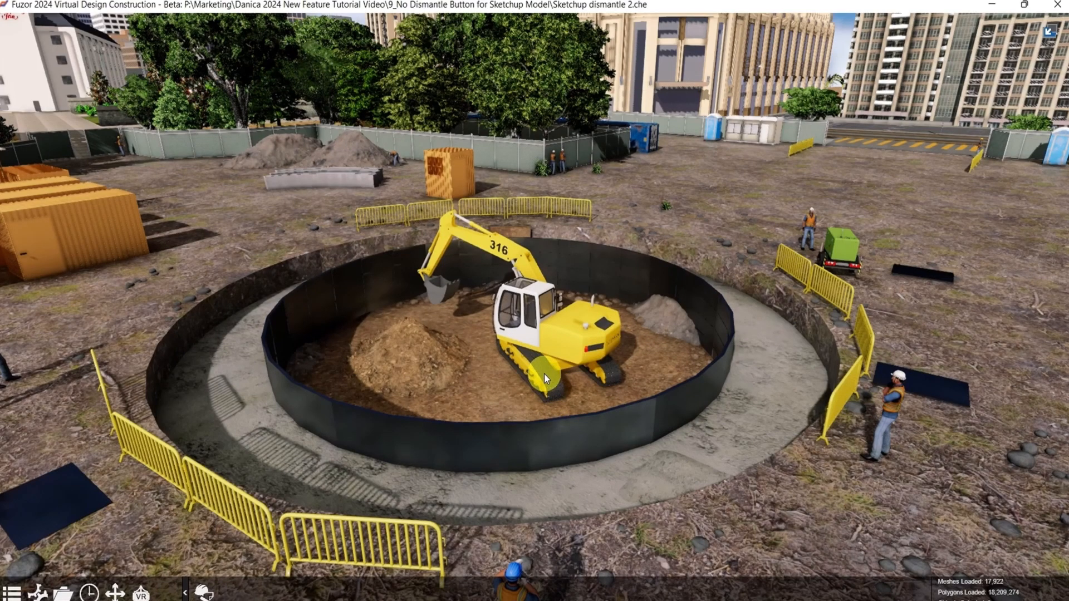
# - Create a selection set containing the whole excavator and rename it 'Main'
pyautogui.click(546, 376)
pyautogui.write('sel')
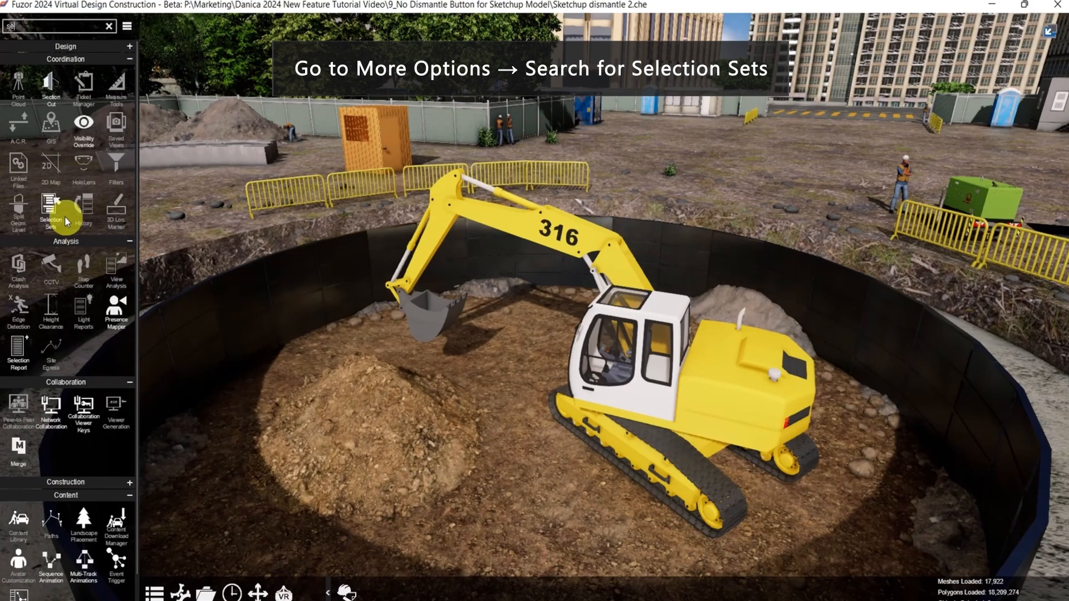
pyautogui.click(51, 207)
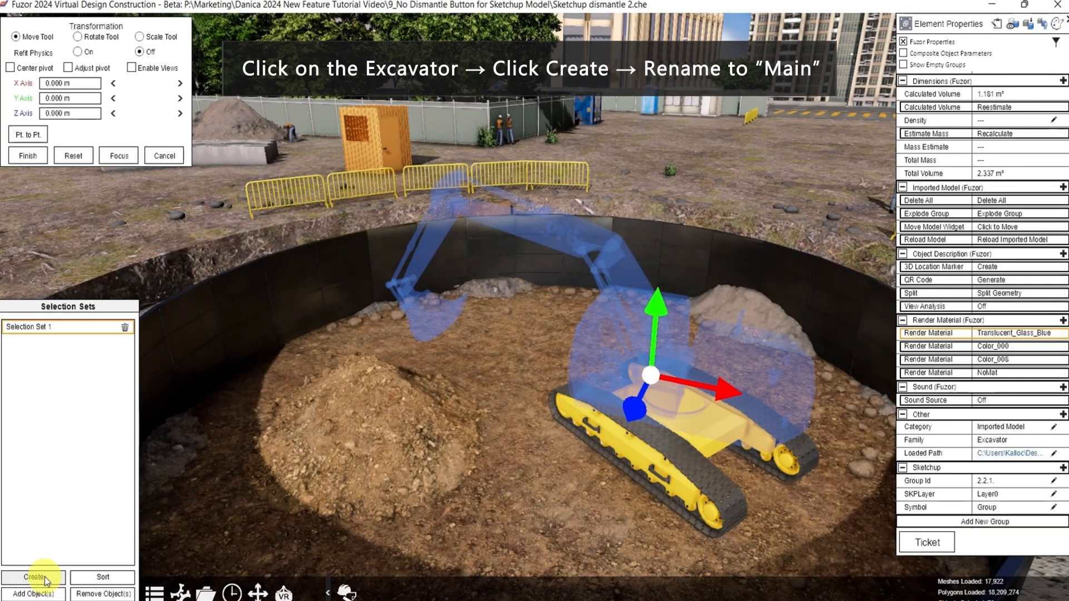
pyautogui.write('Main')
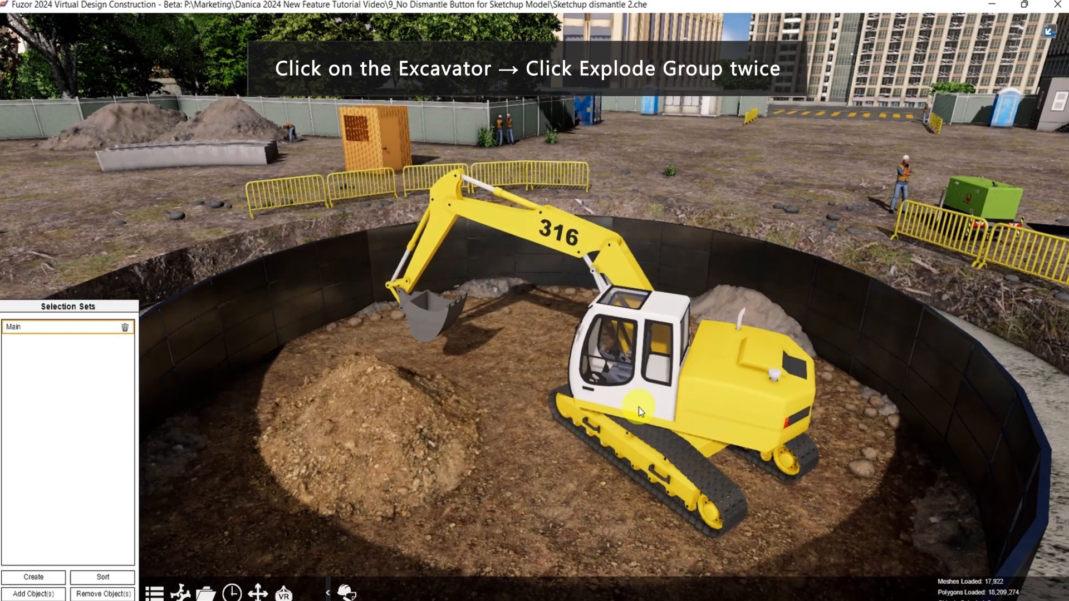
# - Explode the excavator and create selection sets 'Arm and Bucket', 'Bucket' and 'Boom', then finish editing
pyautogui.click(637, 409)
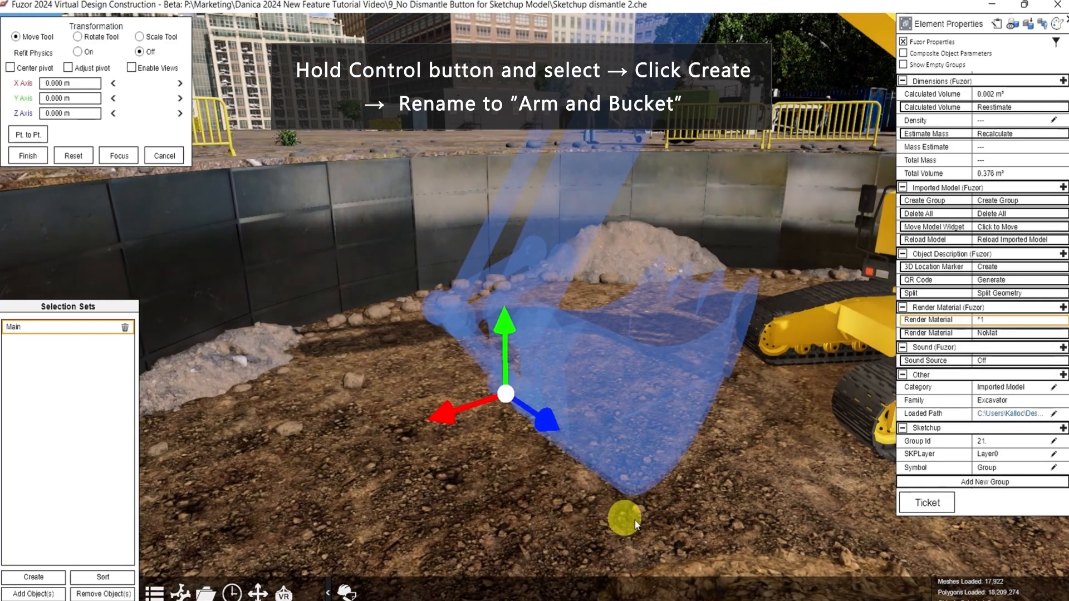
pyautogui.click(32, 577)
pyautogui.write('Arm and Bucket')
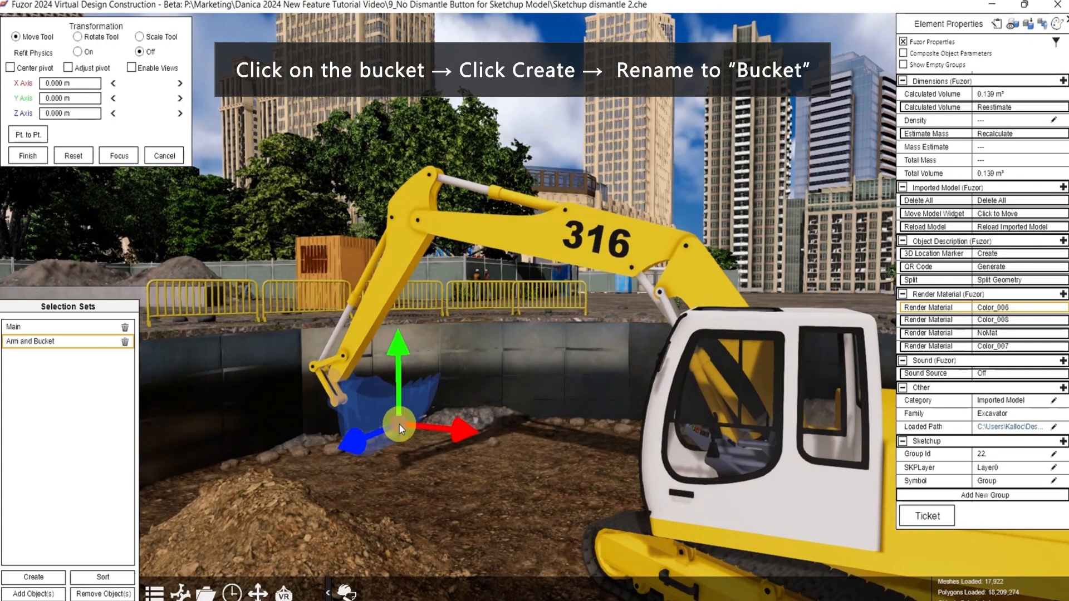
pyautogui.click(31, 577)
pyautogui.write('Bucket')
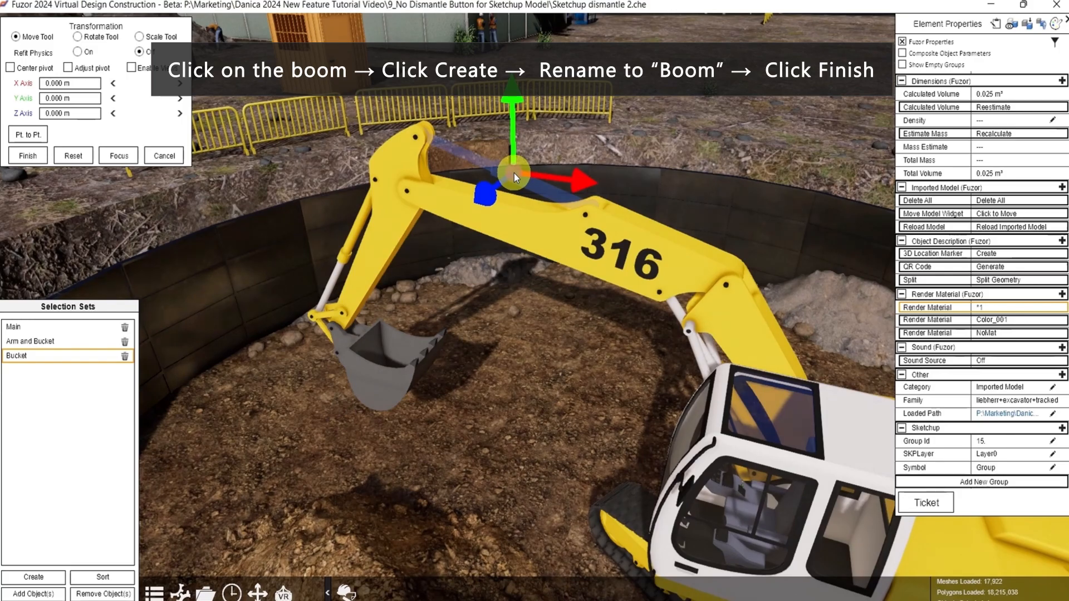
pyautogui.write('Boom')
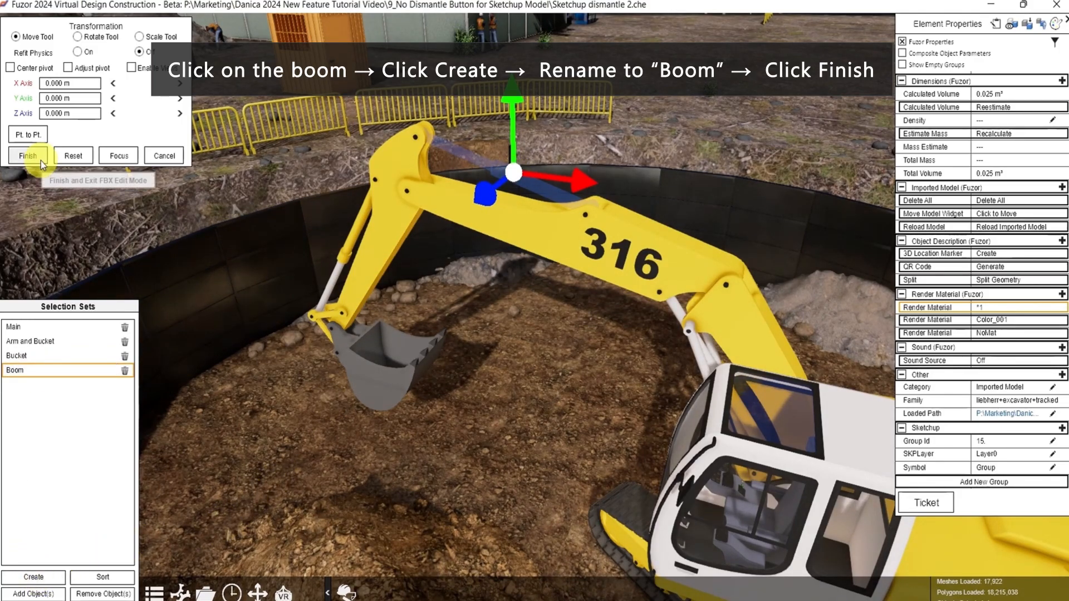
pyautogui.click(26, 154)
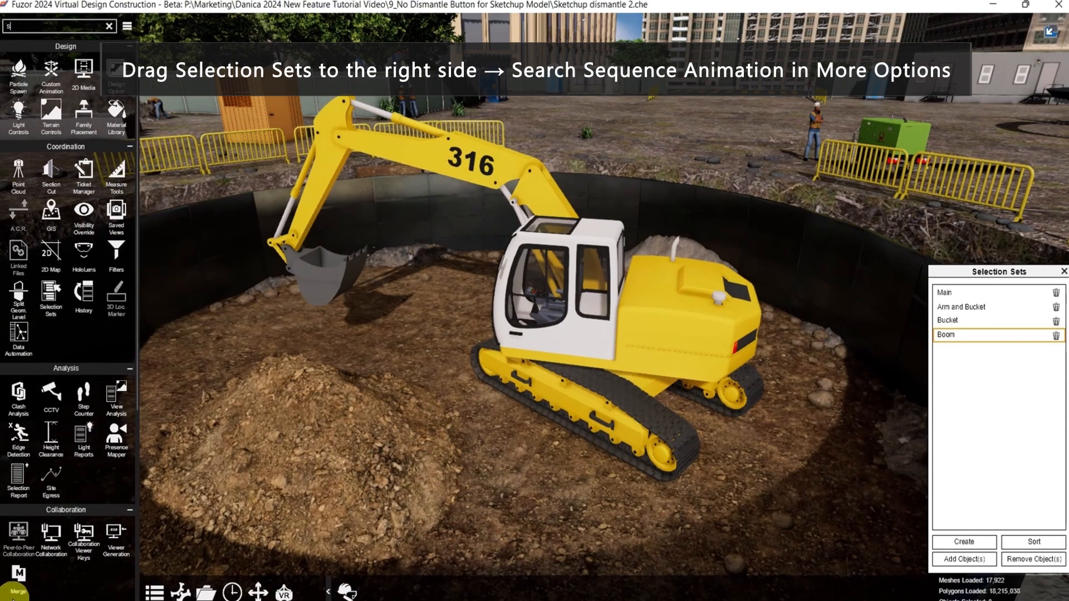
# - Start a sequence animation on the Main set with a first and second key frame
pyautogui.write('sequenc')
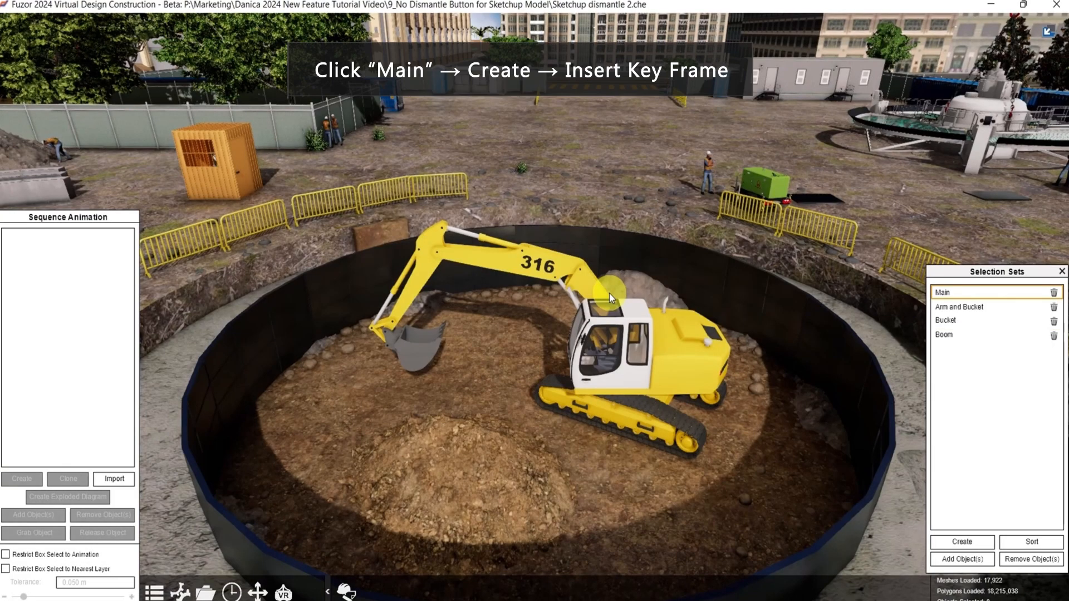
pyautogui.click(946, 292)
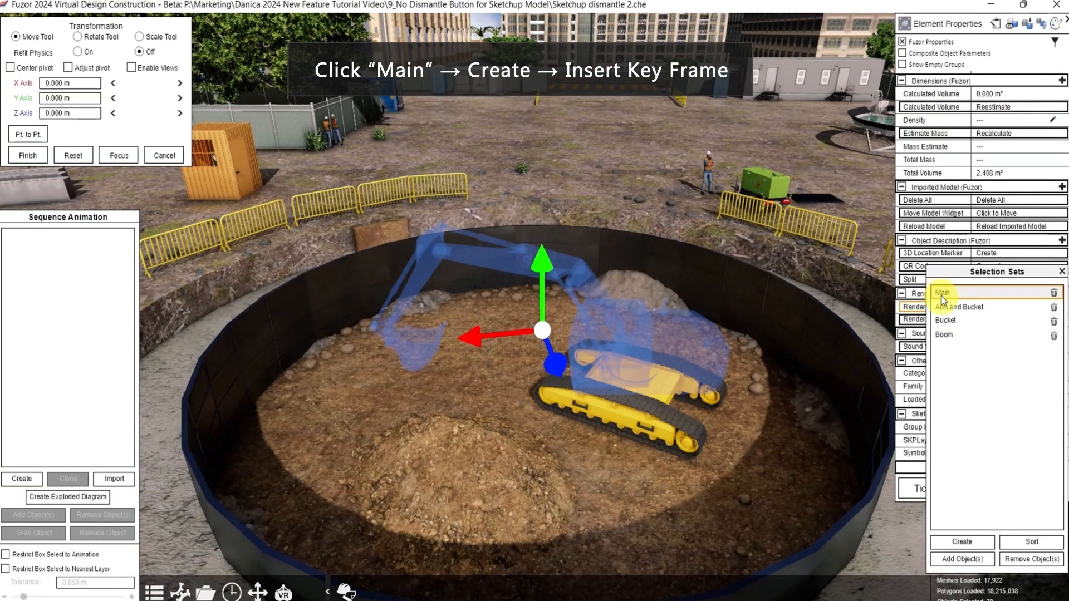
pyautogui.click(22, 479)
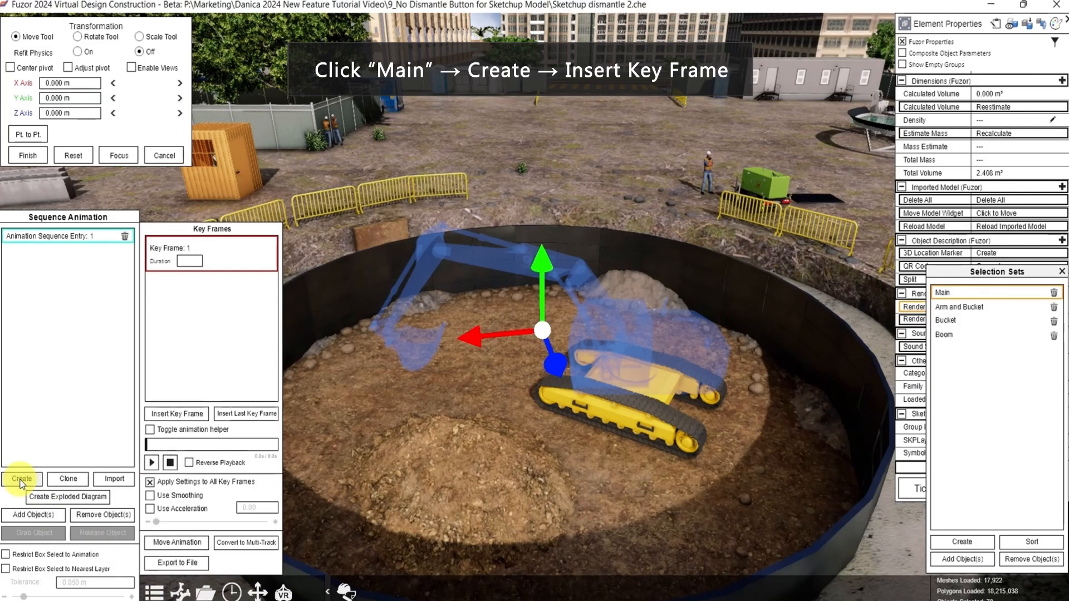
pyautogui.click(176, 413)
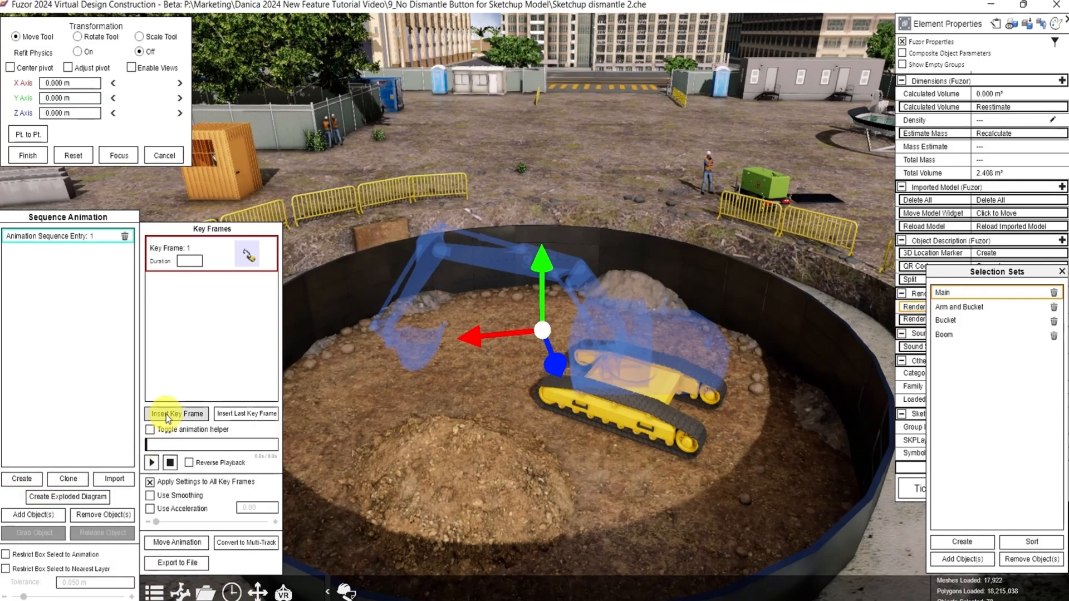
pyautogui.click(176, 413)
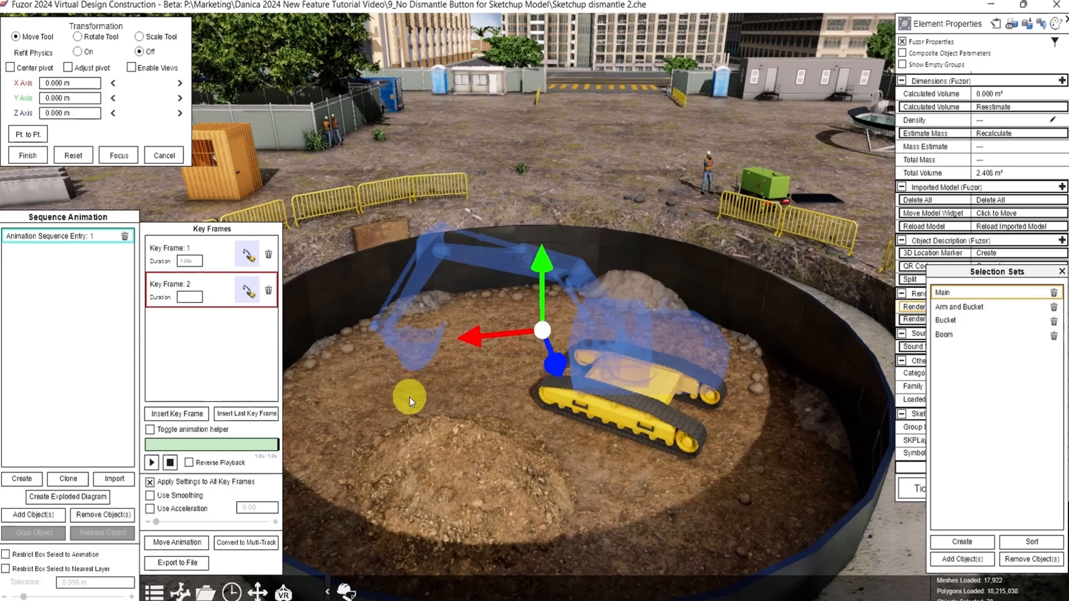
# - In Key Frame 2, move the excavator and rotate it on Y around a centered, adjusted pivot
pyautogui.moveTo(410, 401); pyautogui.dragTo(358, 339)
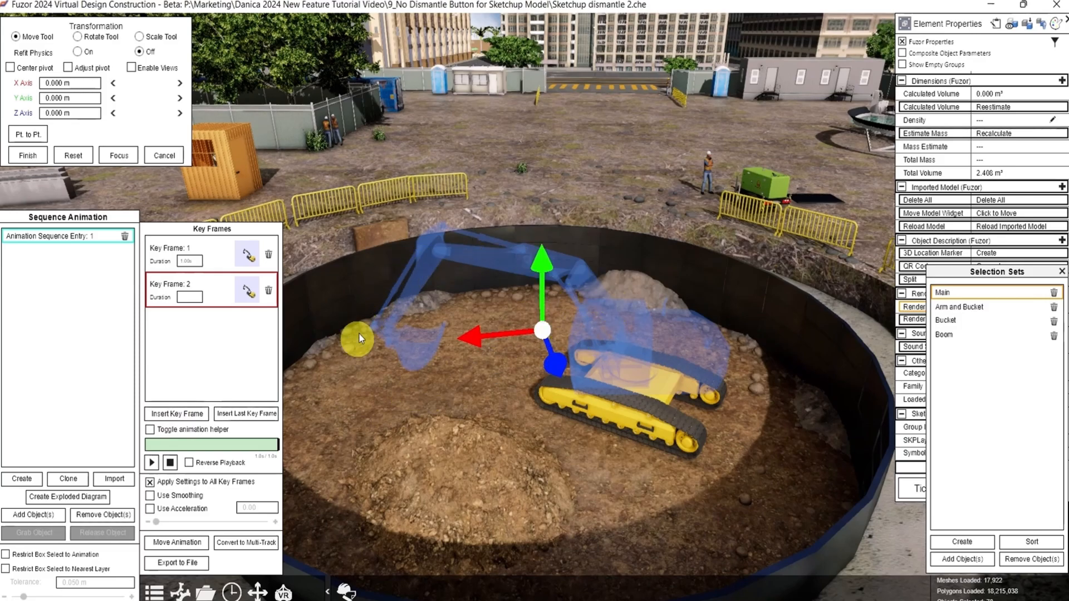
pyautogui.click(14, 67)
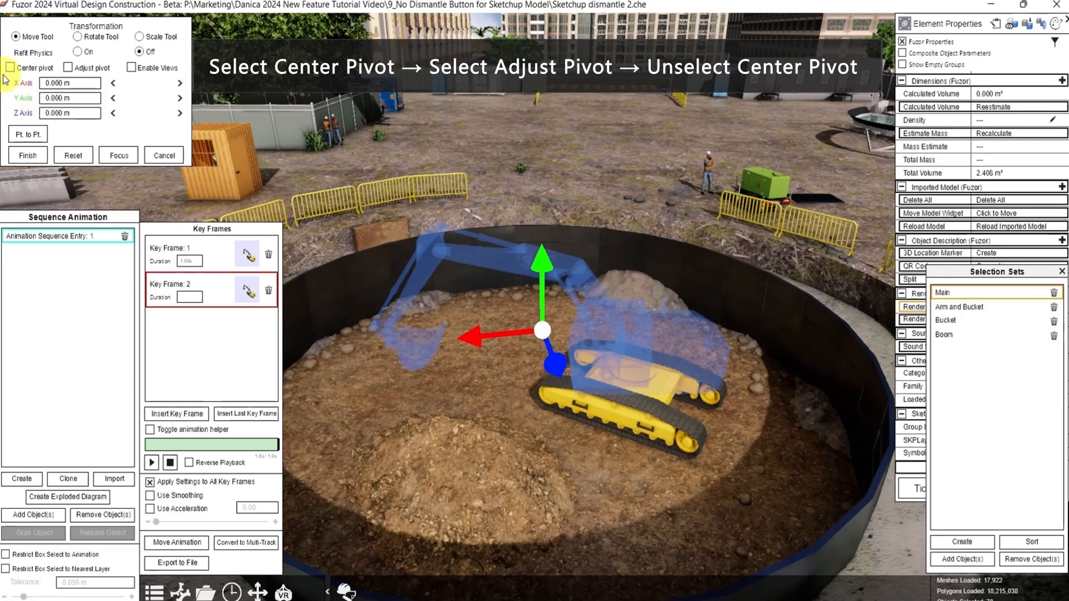
pyautogui.click(13, 66)
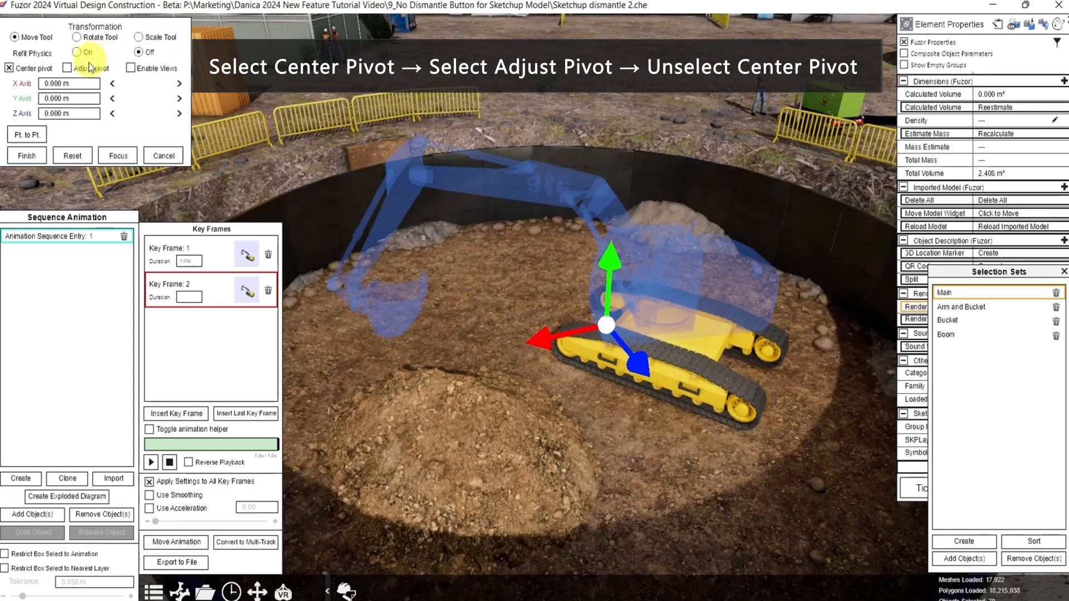
pyautogui.click(67, 68)
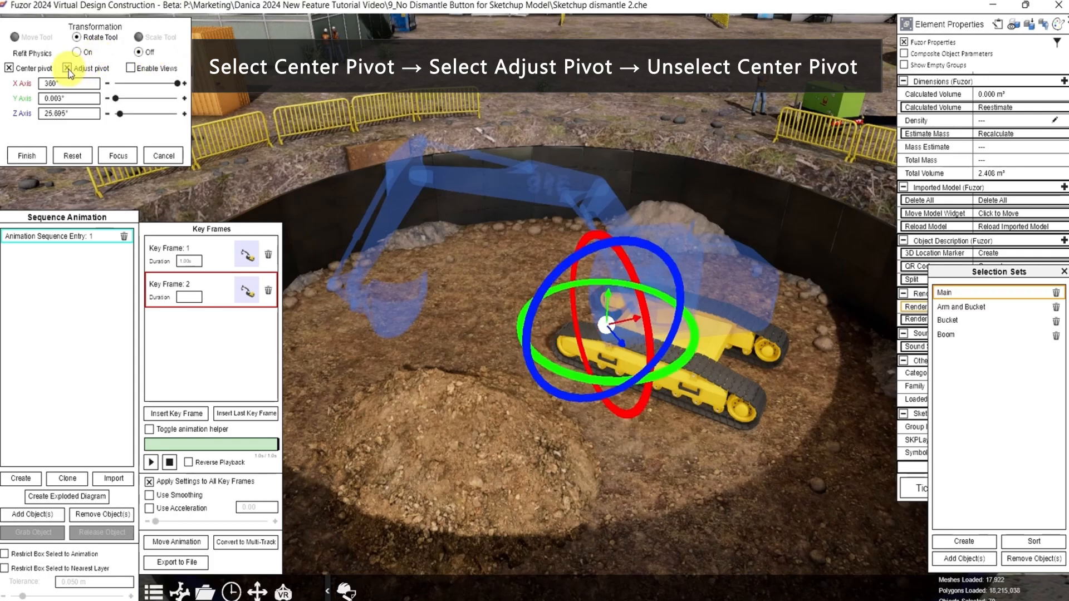
pyautogui.click(8, 68)
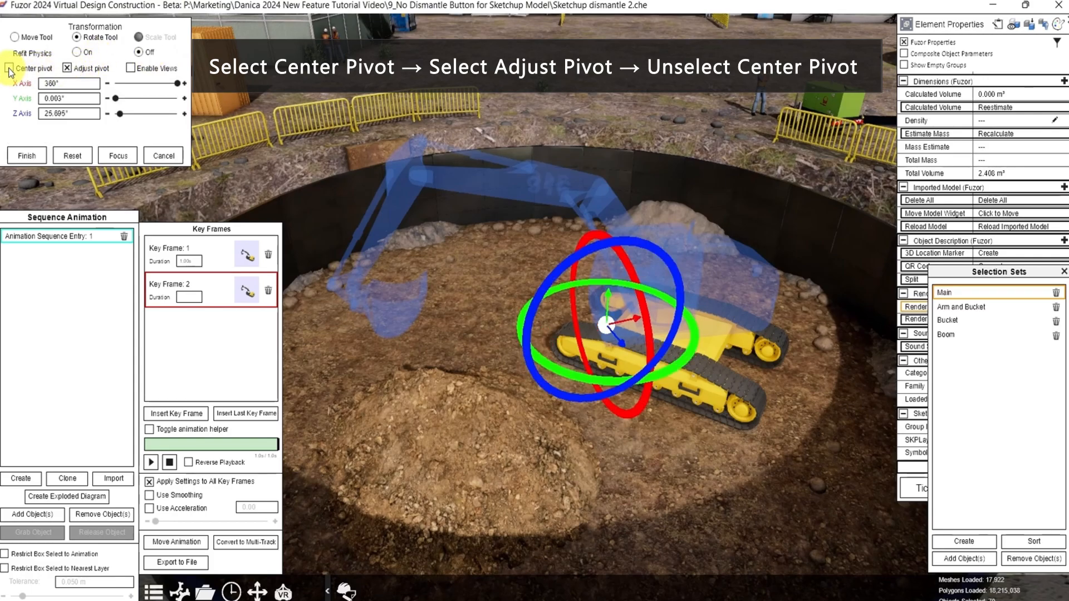
pyautogui.click(8, 69)
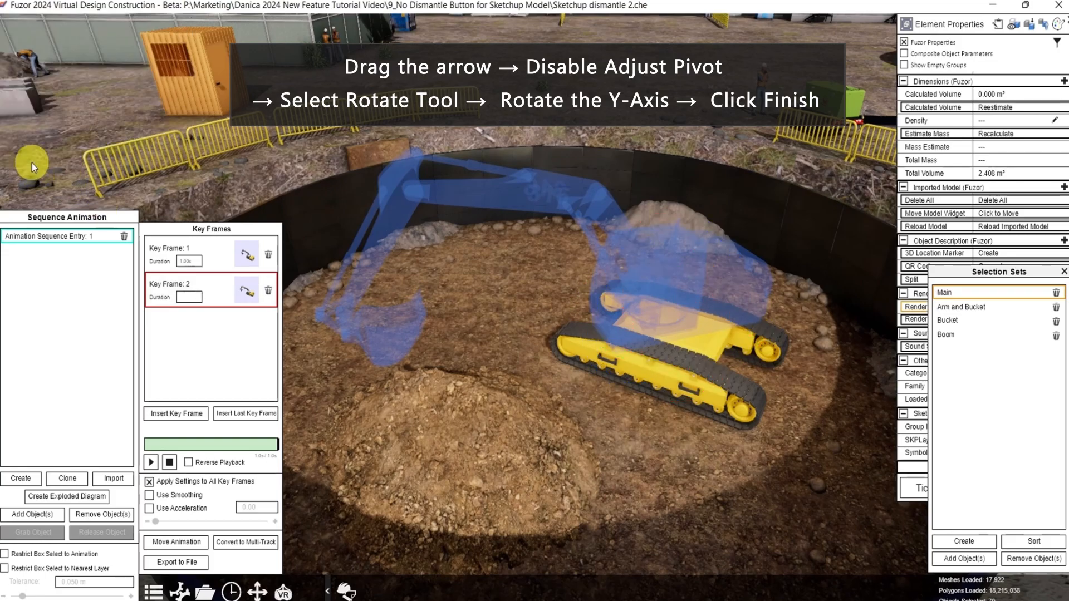
# - Play back the two-key-frame animation and select the Arm and Bucket set
pyautogui.click(151, 462)
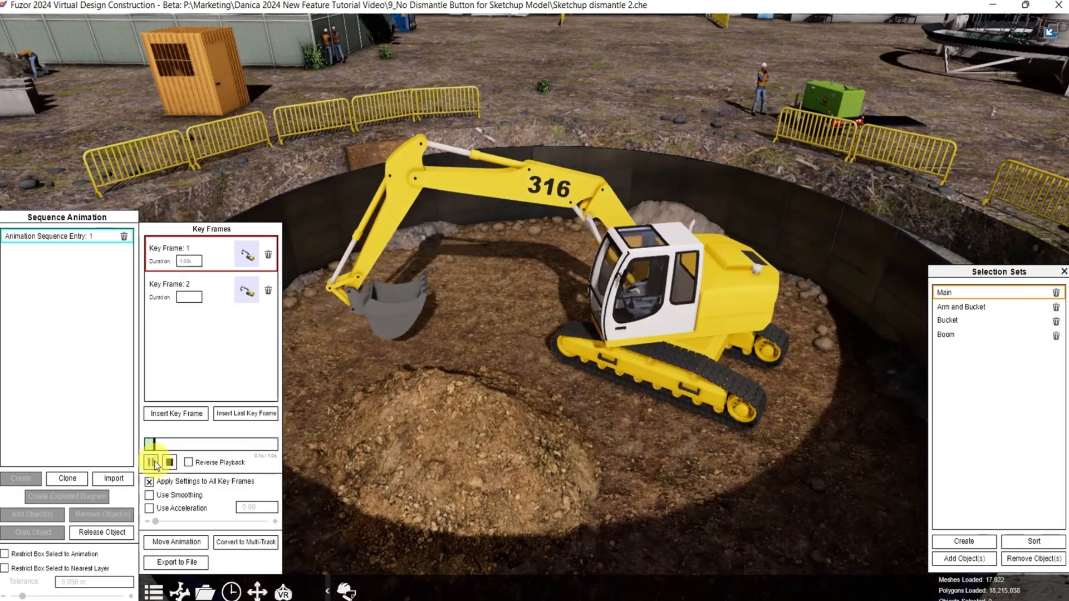
pyautogui.click(151, 462)
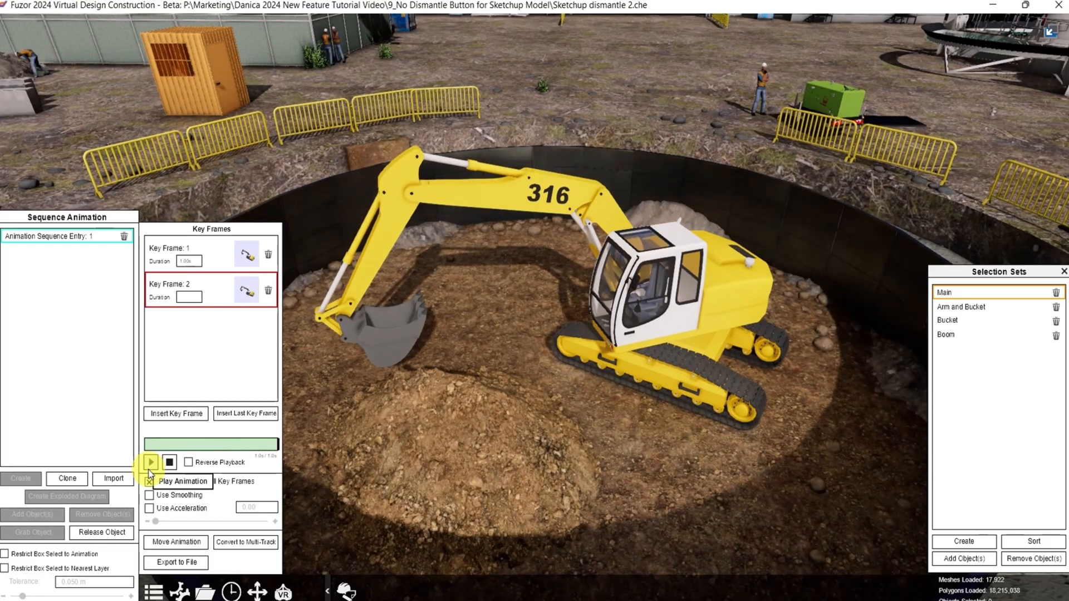
pyautogui.click(962, 307)
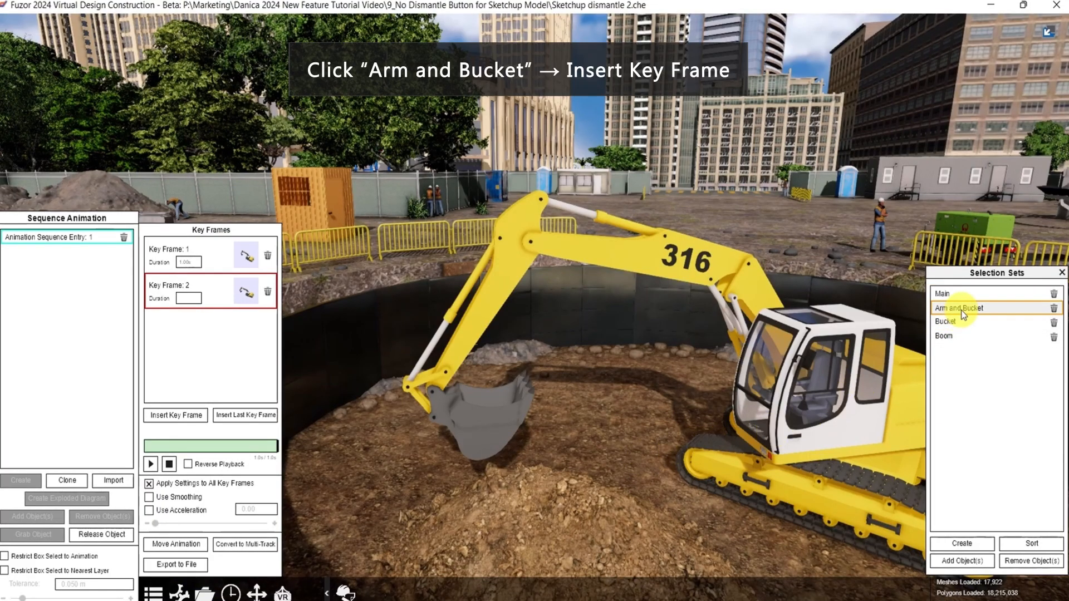
# - Insert Key Frame 3 and rotate the arm and bucket on Z, moving them toward the pit floor
pyautogui.click(176, 415)
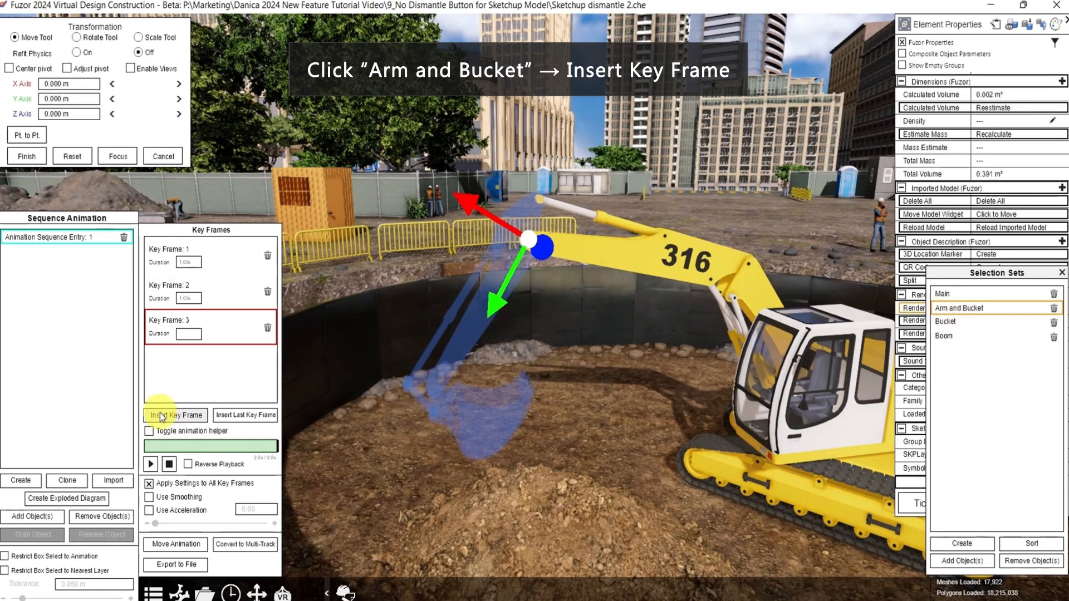
pyautogui.click(175, 415)
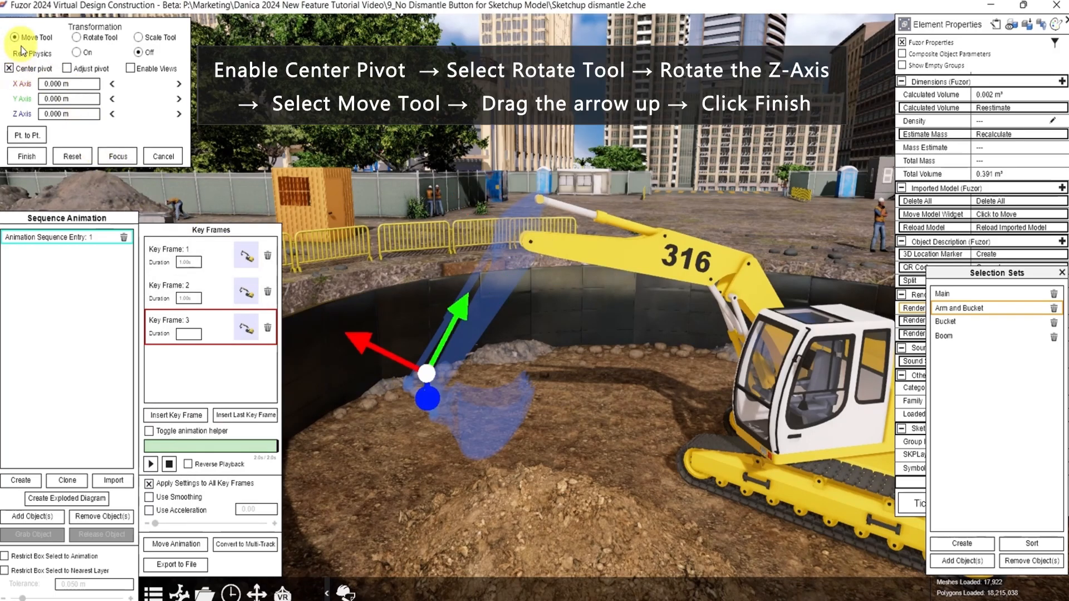
pyautogui.click(71, 38)
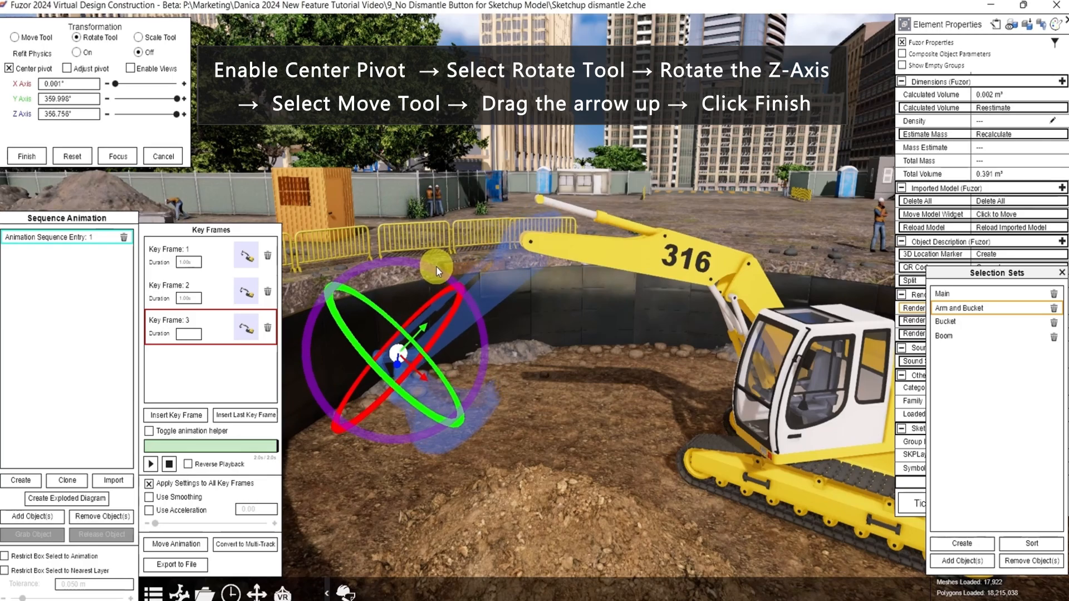
pyautogui.click(15, 38)
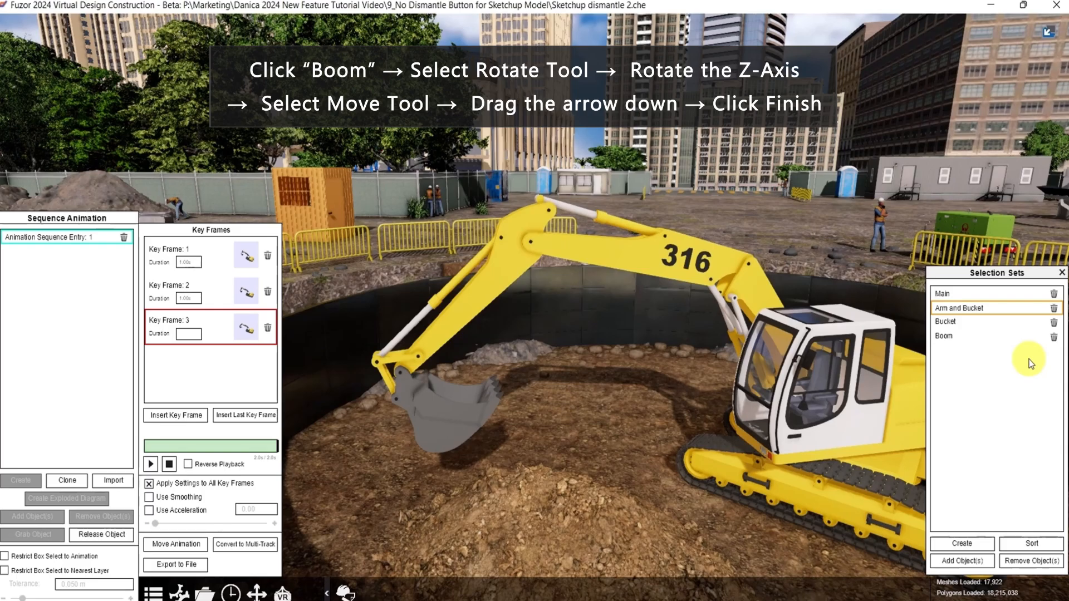
# - Rotate and lower the Boom set into digging pose, finish, and play the three-frame sequence
pyautogui.click(944, 336)
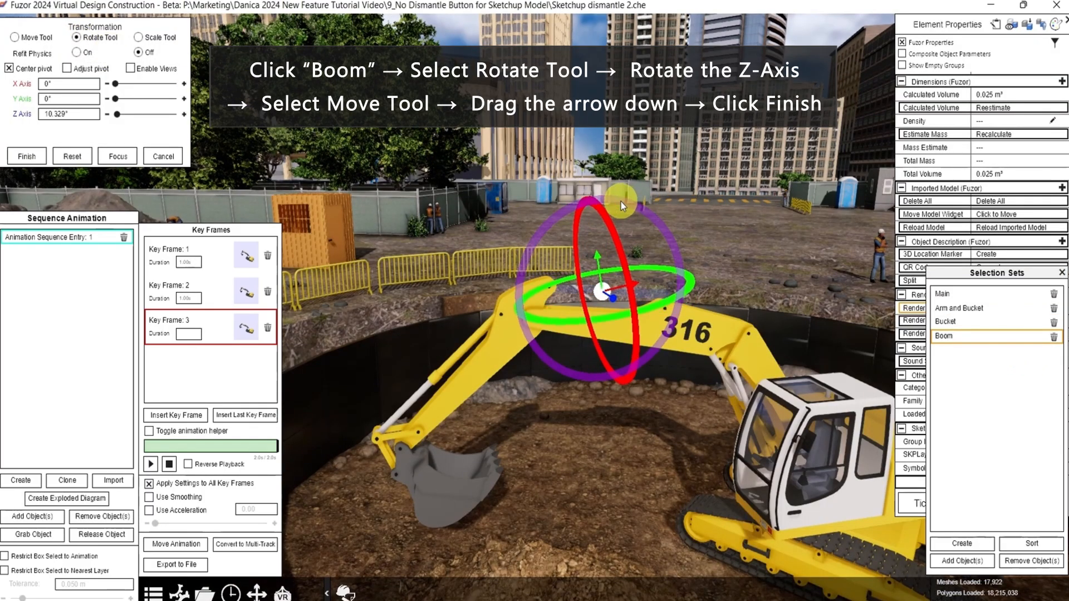
pyautogui.click(17, 38)
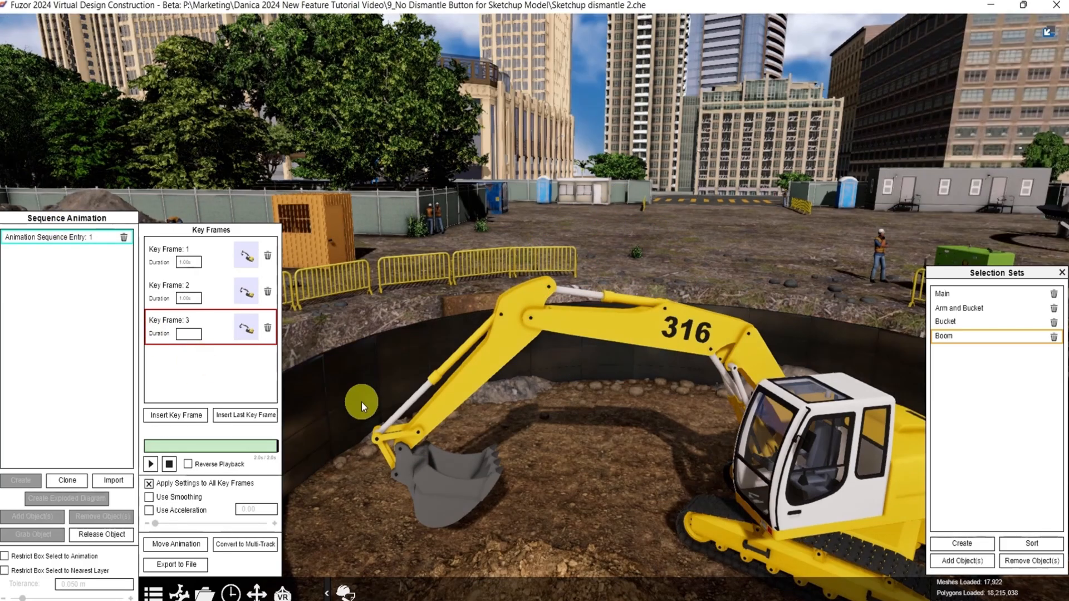
pyautogui.click(152, 463)
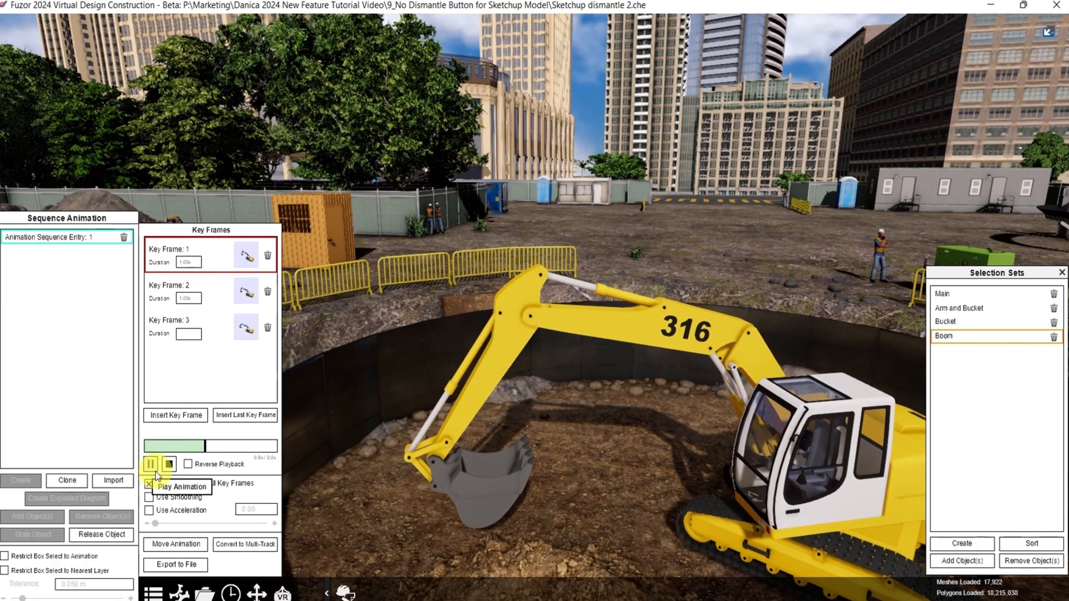
pyautogui.click(152, 464)
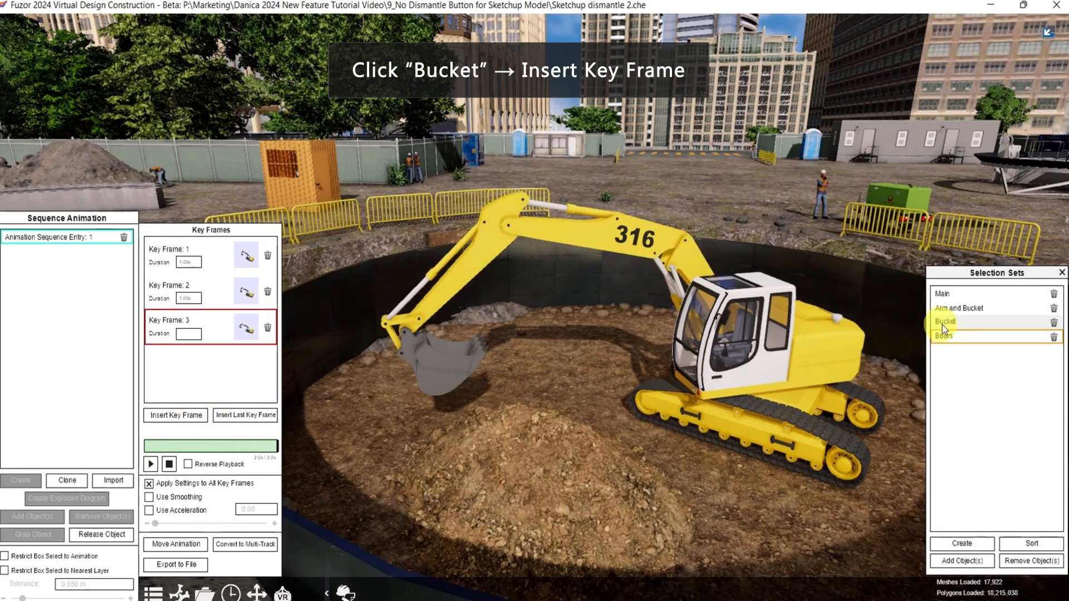
# - Insert Key Frame 4 for the Bucket set and rotate it on Z into a curled scooping pose
pyautogui.click(947, 320)
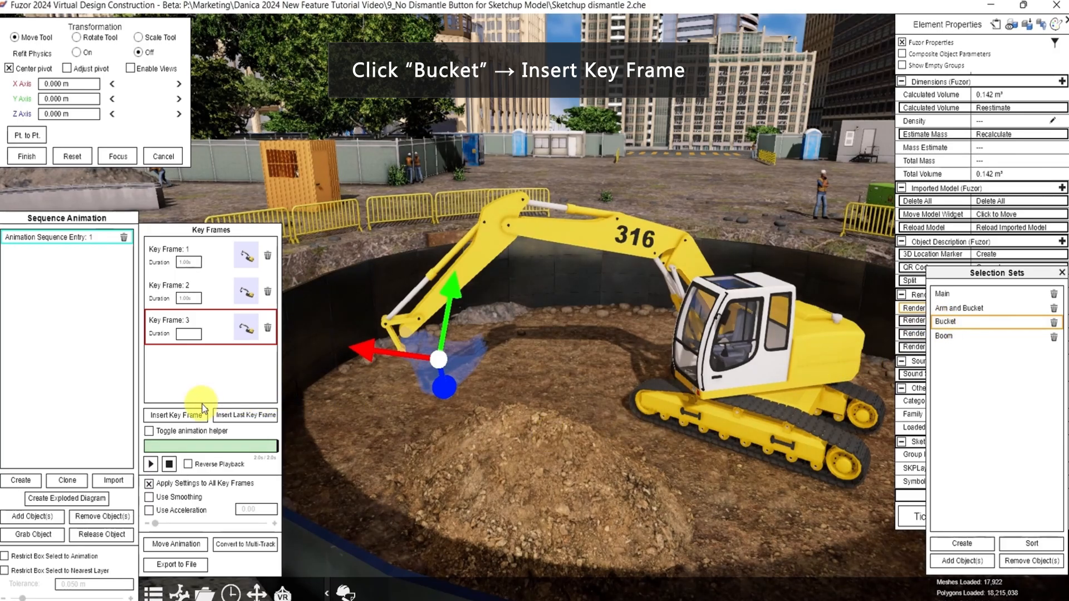
pyautogui.click(175, 415)
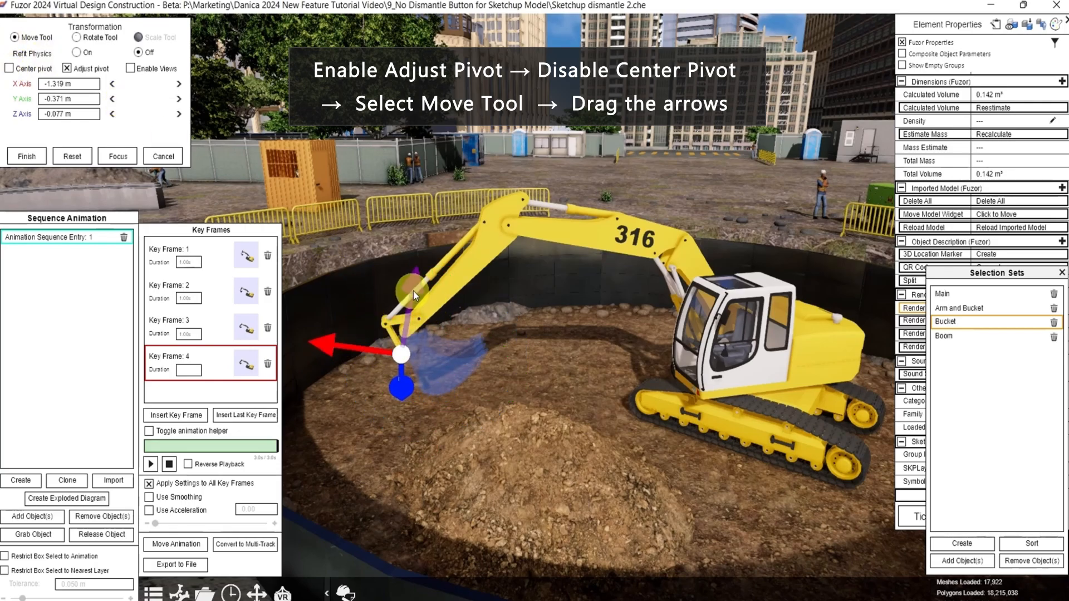
pyautogui.click(69, 69)
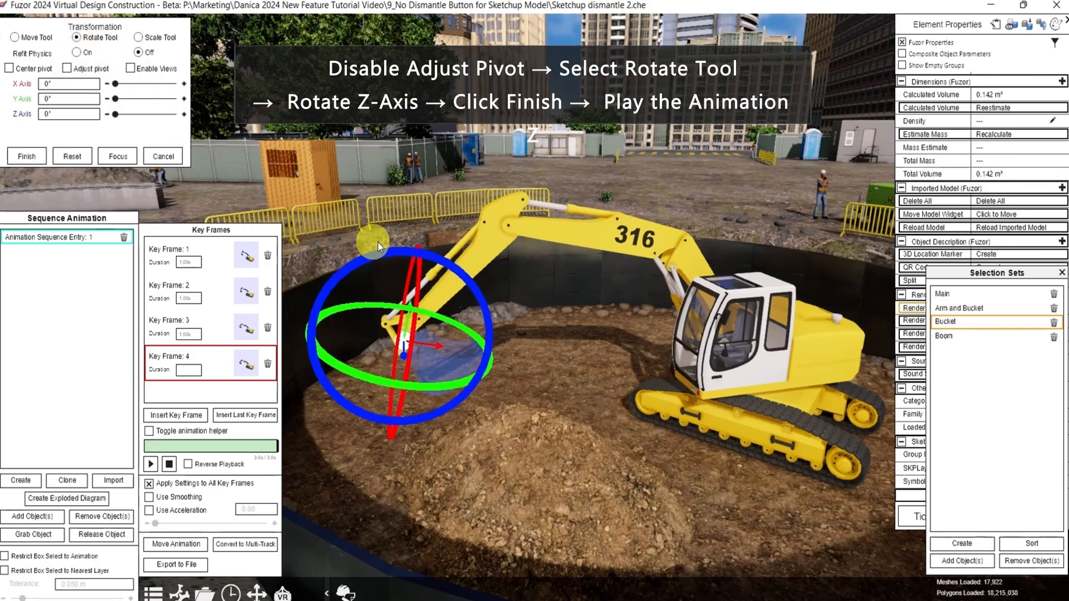
pyautogui.moveTo(379, 248); pyautogui.dragTo(420, 266)
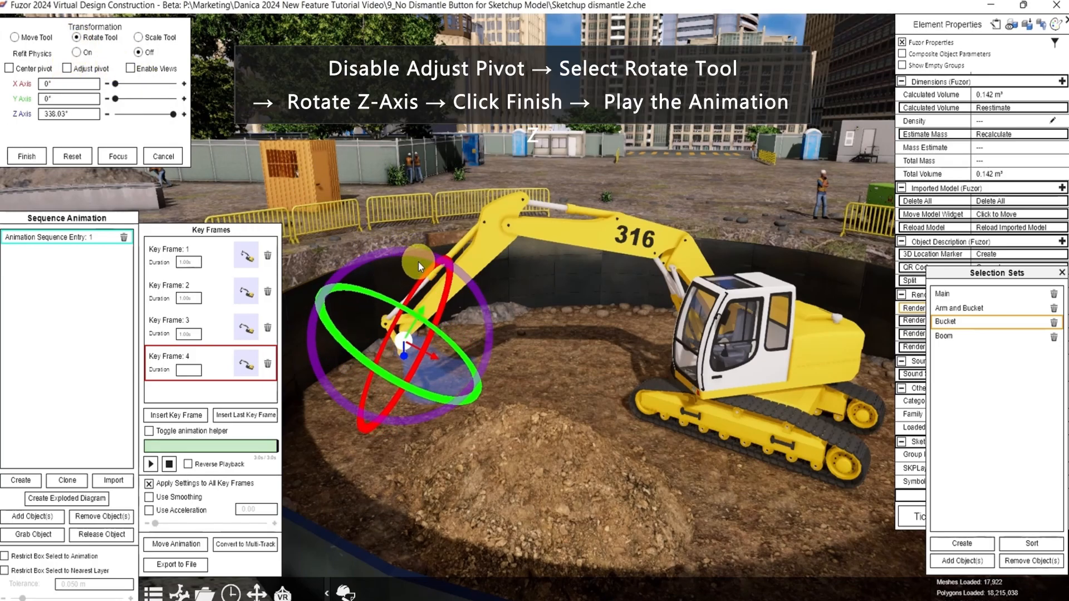
pyautogui.moveTo(420, 266); pyautogui.dragTo(58, 201)
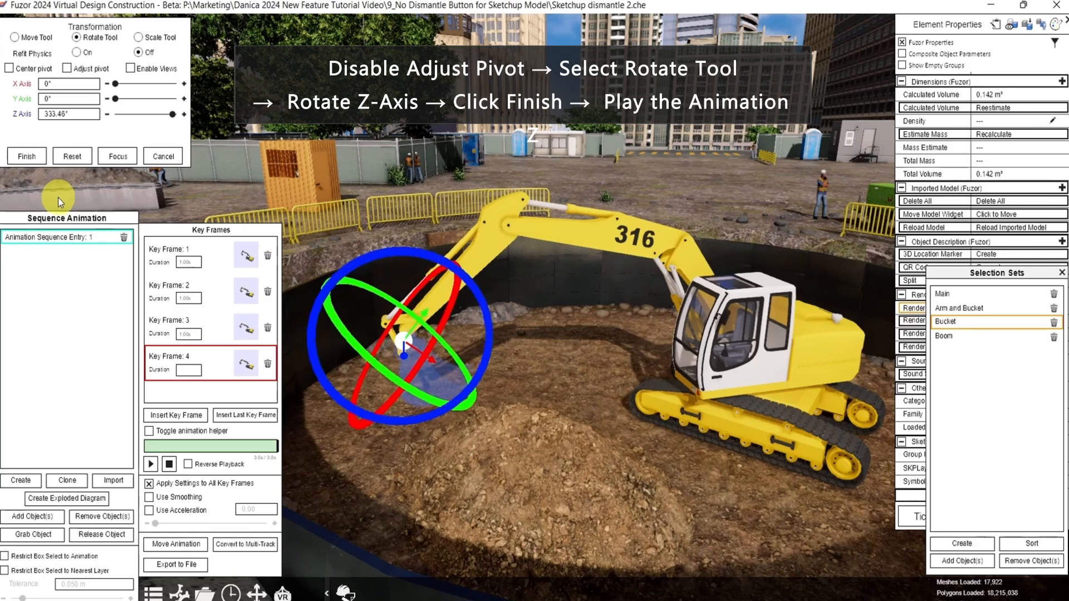
# - Finish the bucket pose and play the full four-key-frame animation
pyautogui.click(151, 464)
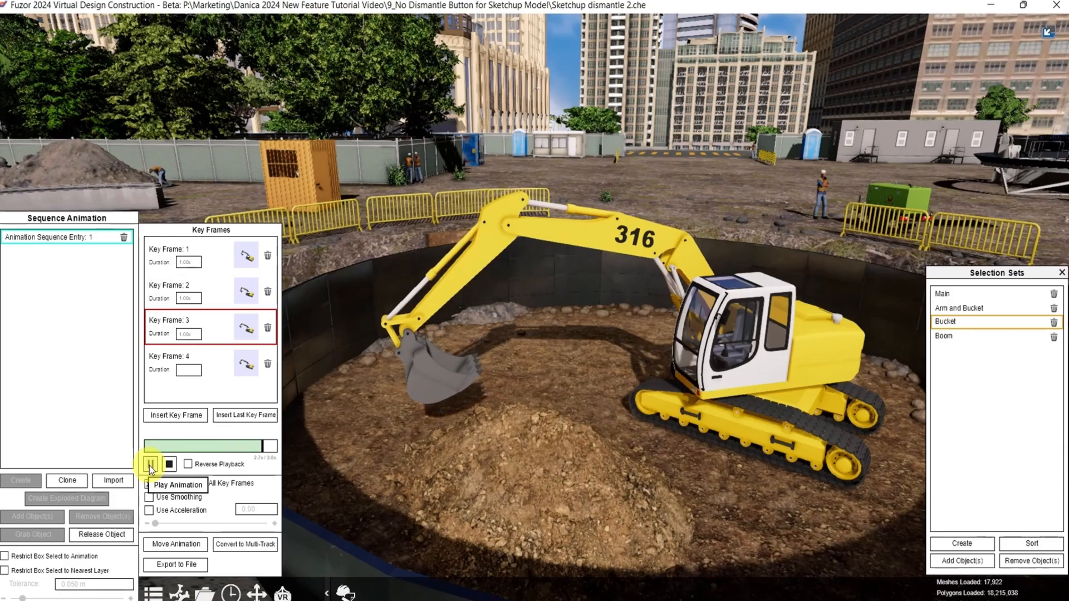
pyautogui.click(150, 463)
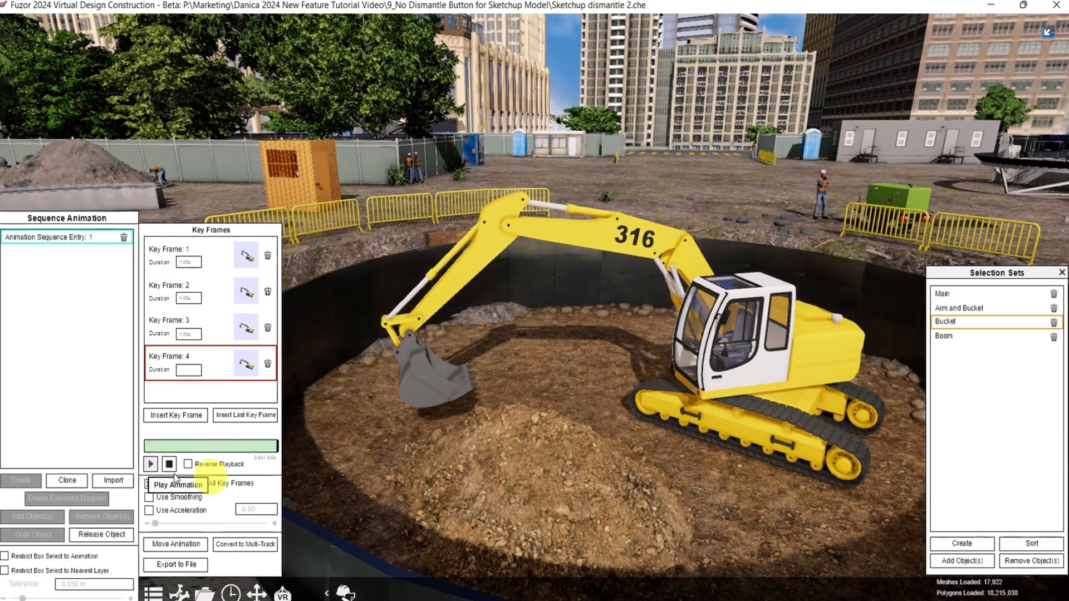